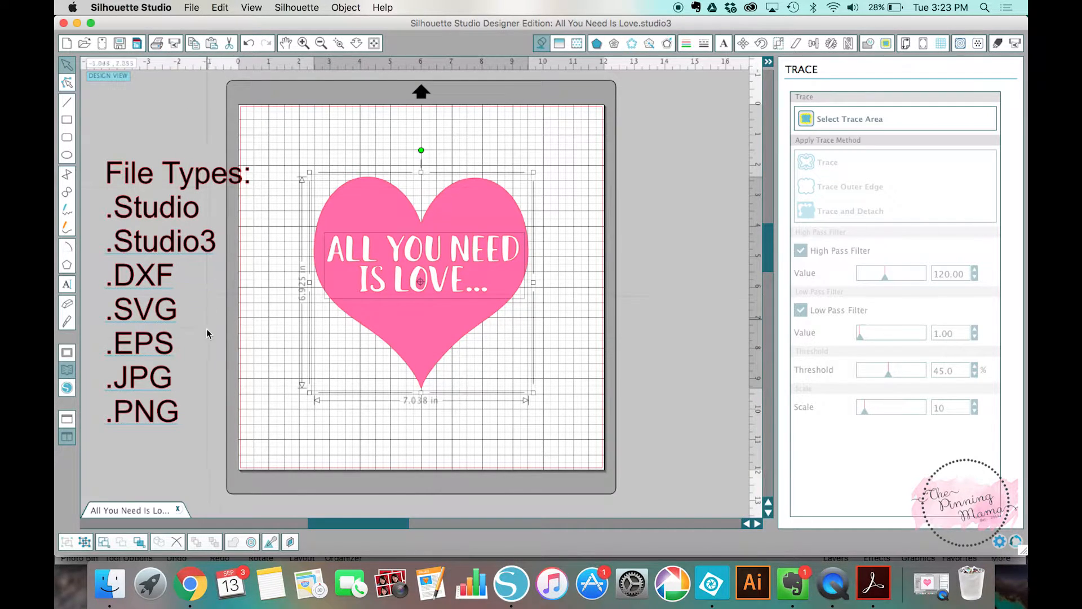
mouse_move(441, 368)
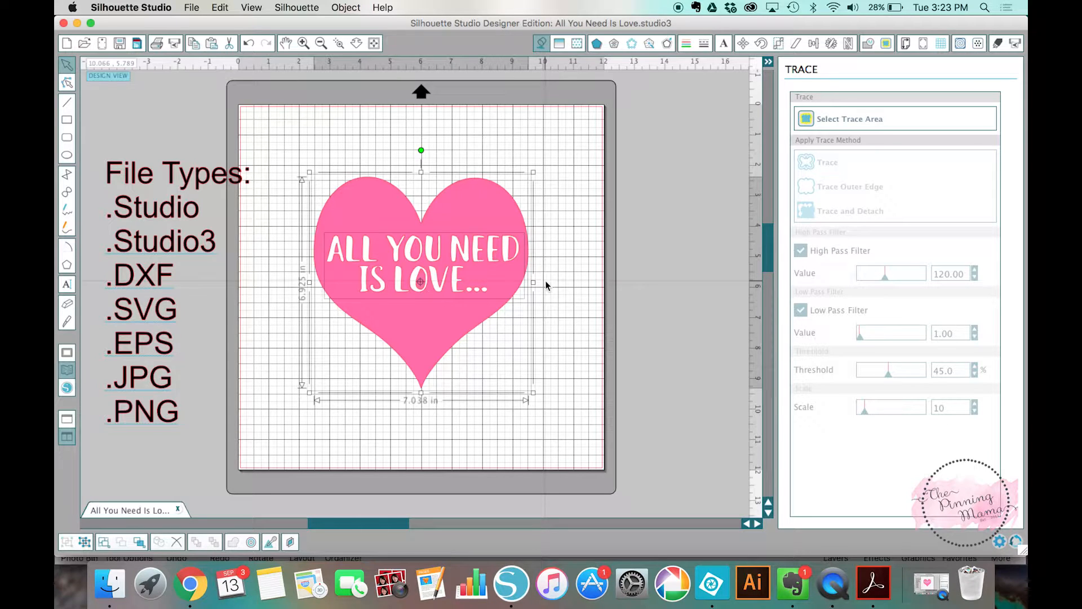
mouse_move(194, 330)
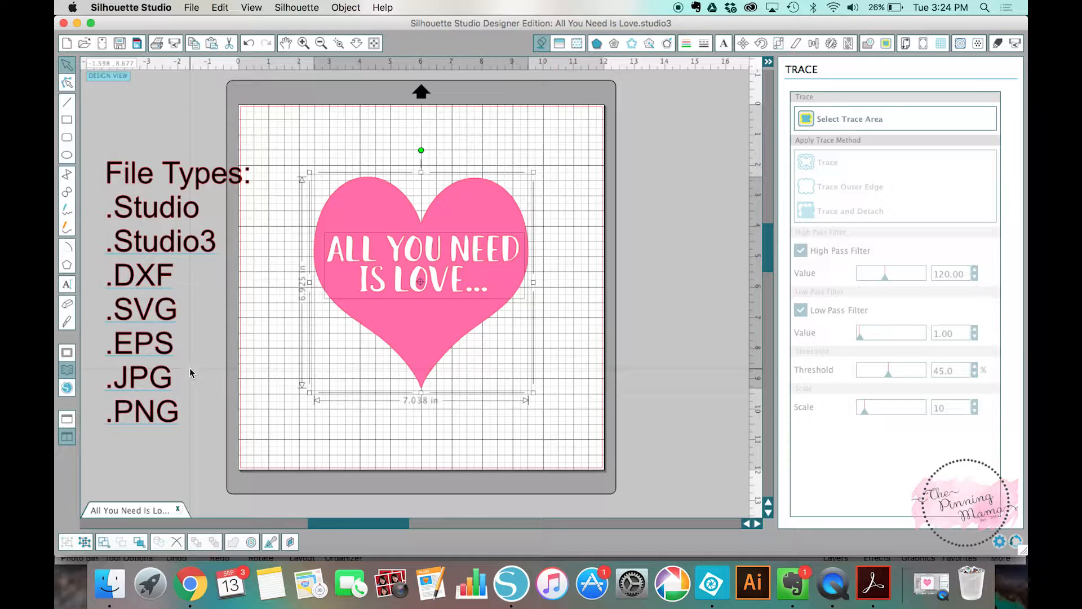
mouse_move(214, 199)
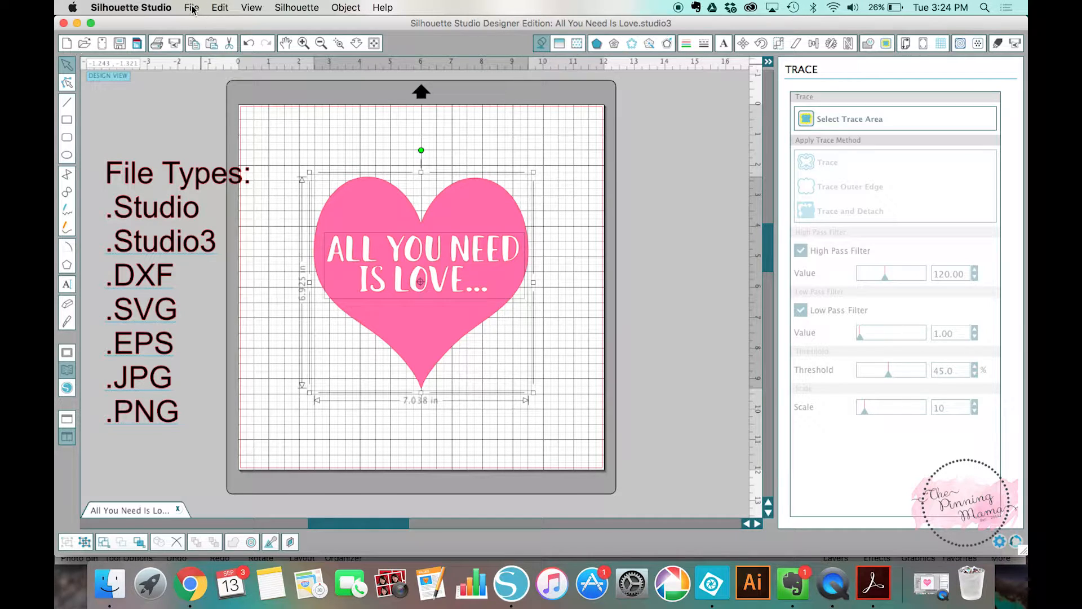
Open the coralVintageFlowers-4 PNG flower image as a new design.
click(192, 7)
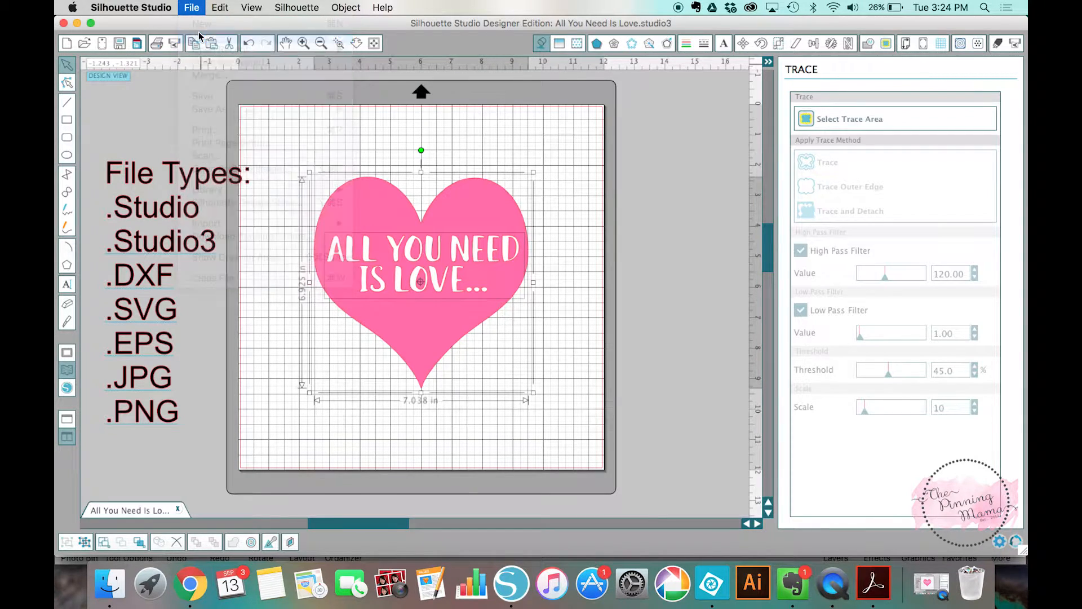
click(192, 7)
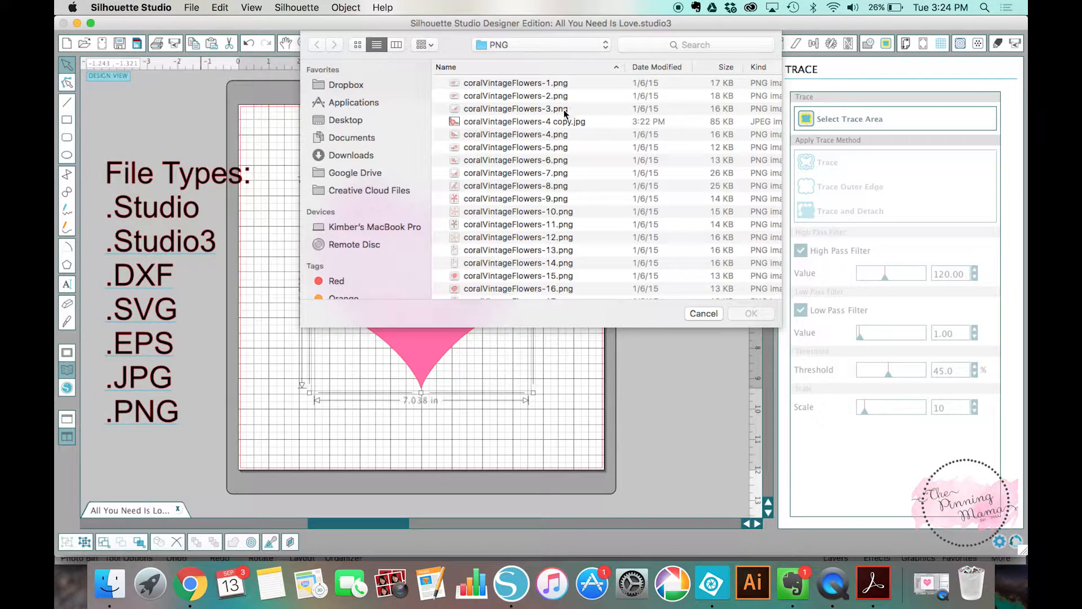
double_click(517, 134)
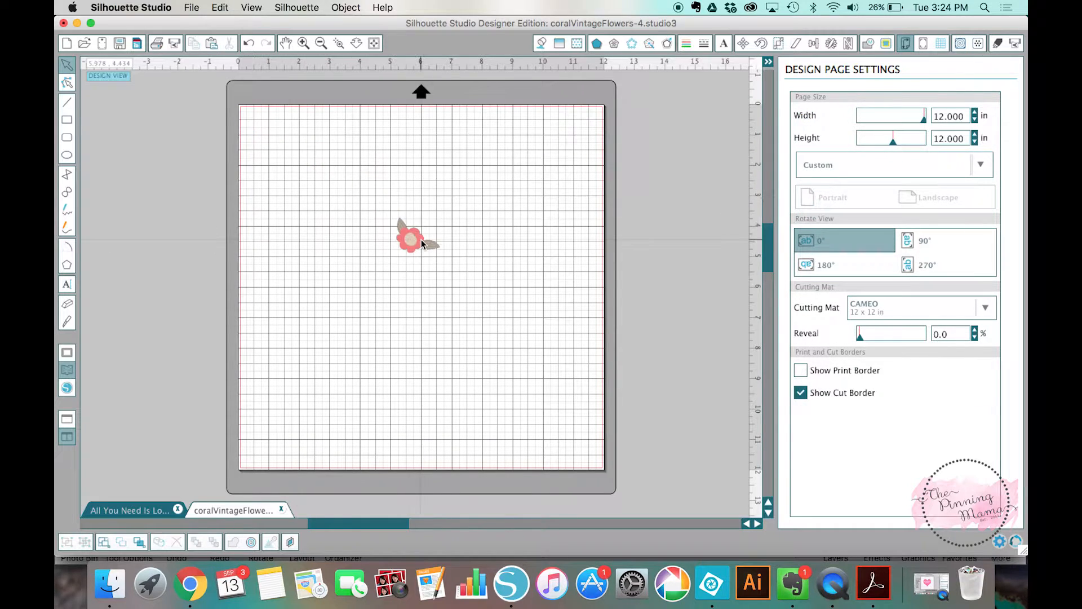
Enlarge the imported flower to about 5.4 inches wide and nudge it right.
click(410, 240)
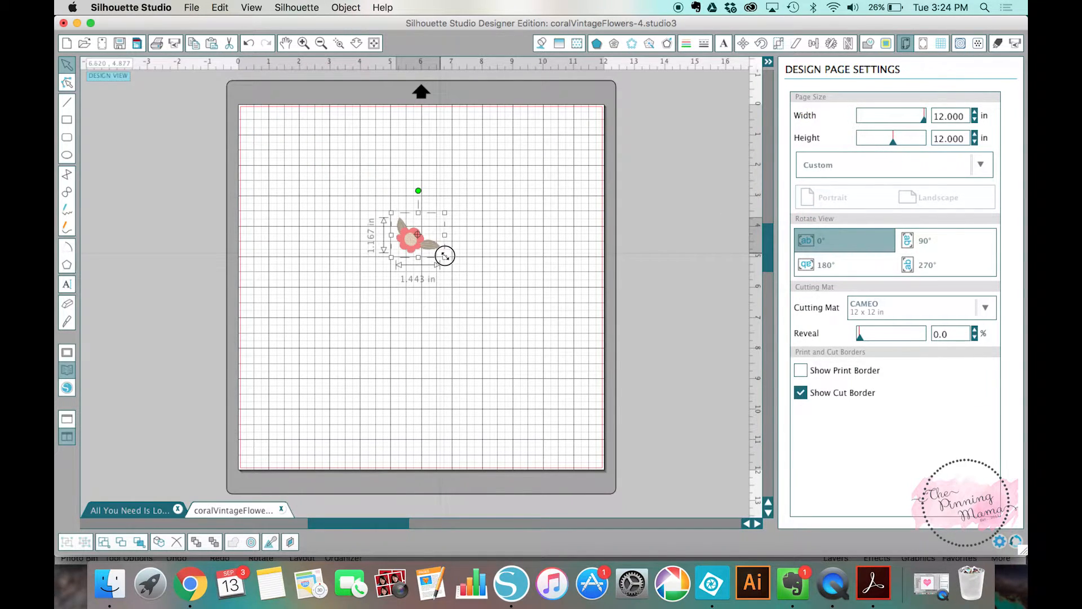
drag(444, 256, 426, 314)
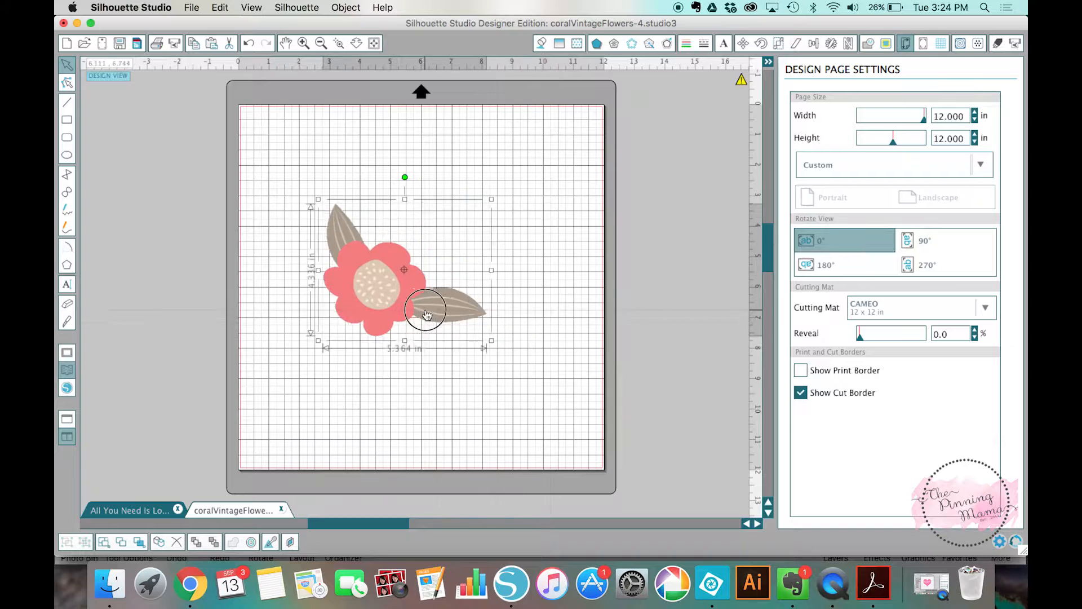
drag(426, 315, 455, 309)
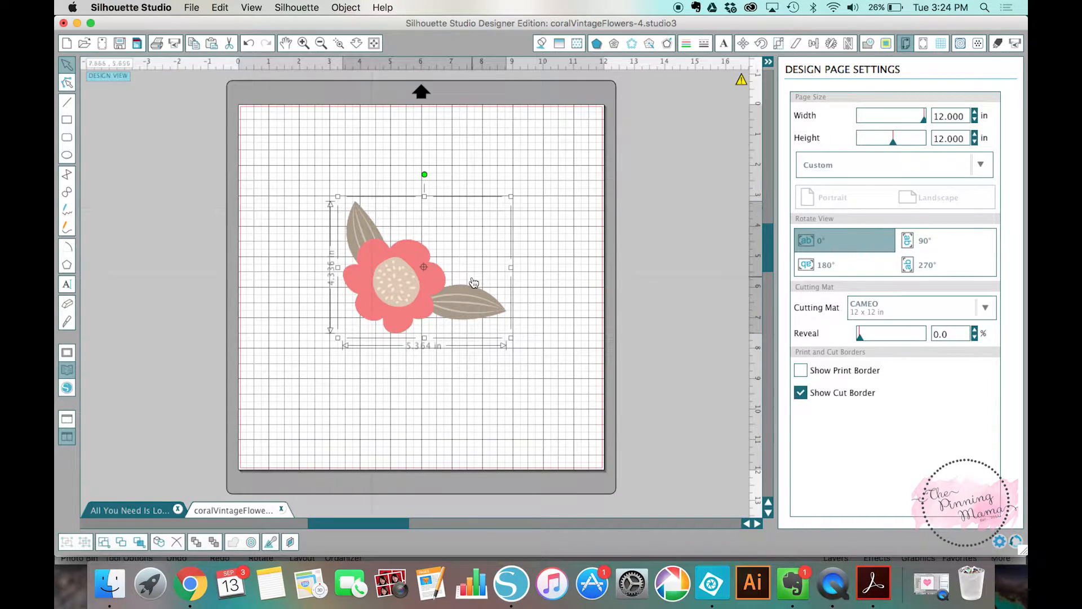
mouse_move(375, 239)
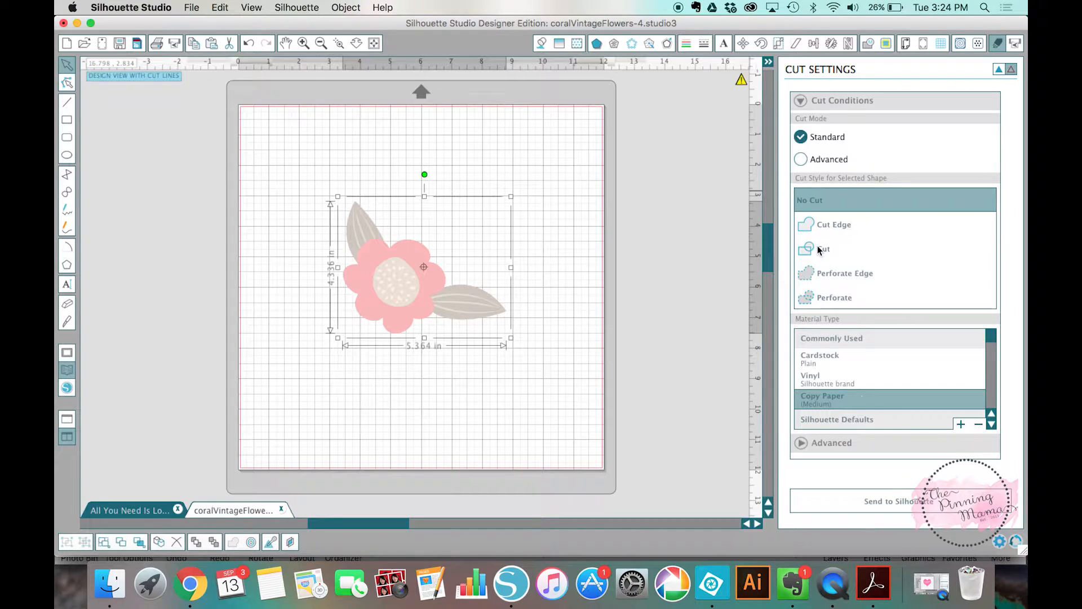
Check the flower shows No Cut in Cut Settings, then bring up the trace tools.
click(823, 248)
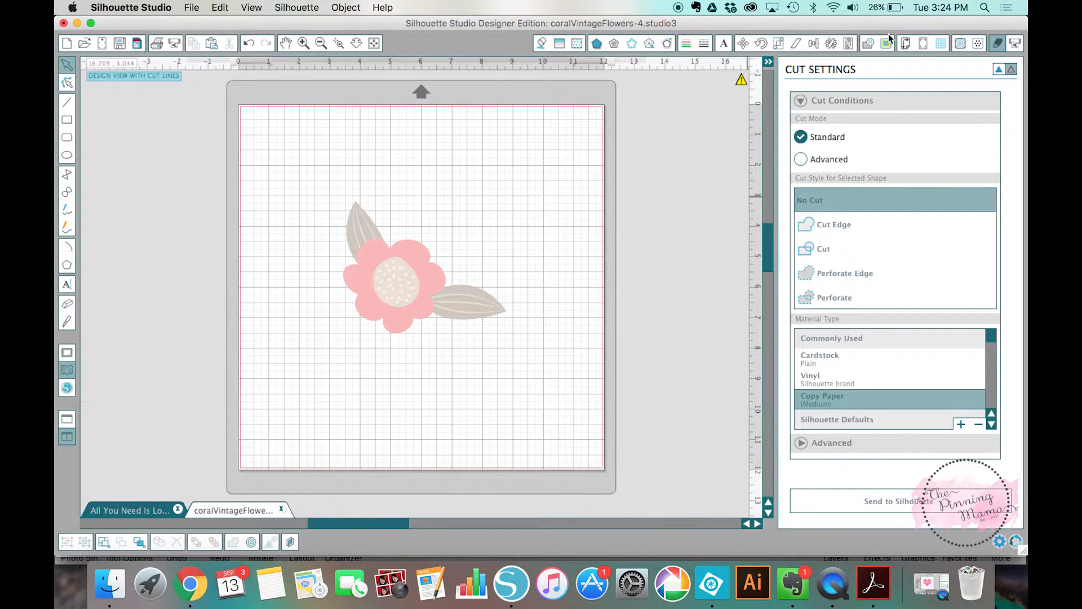
click(884, 43)
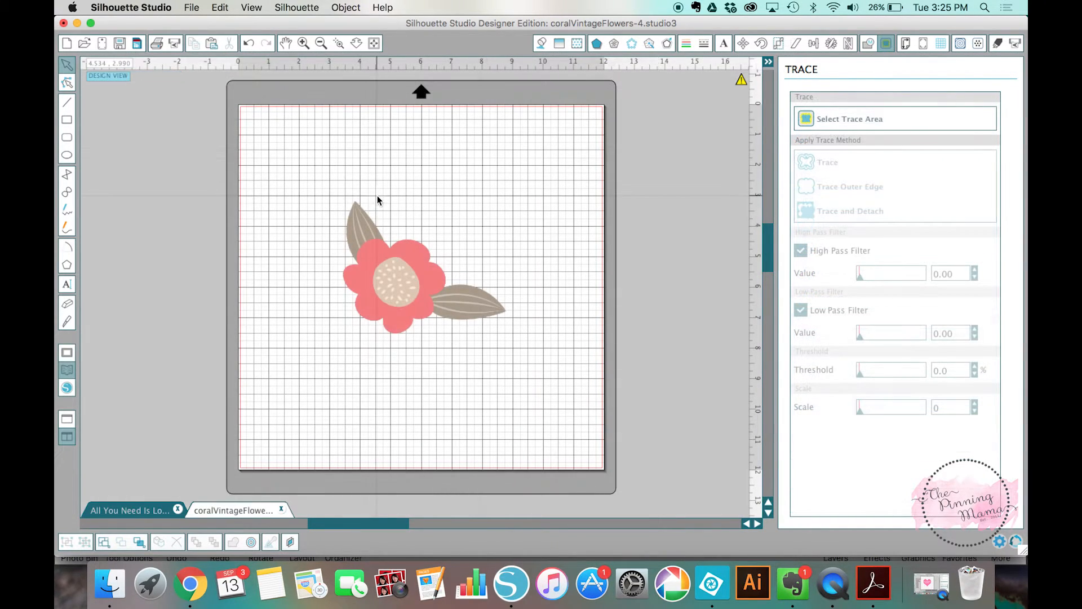
mouse_move(325, 218)
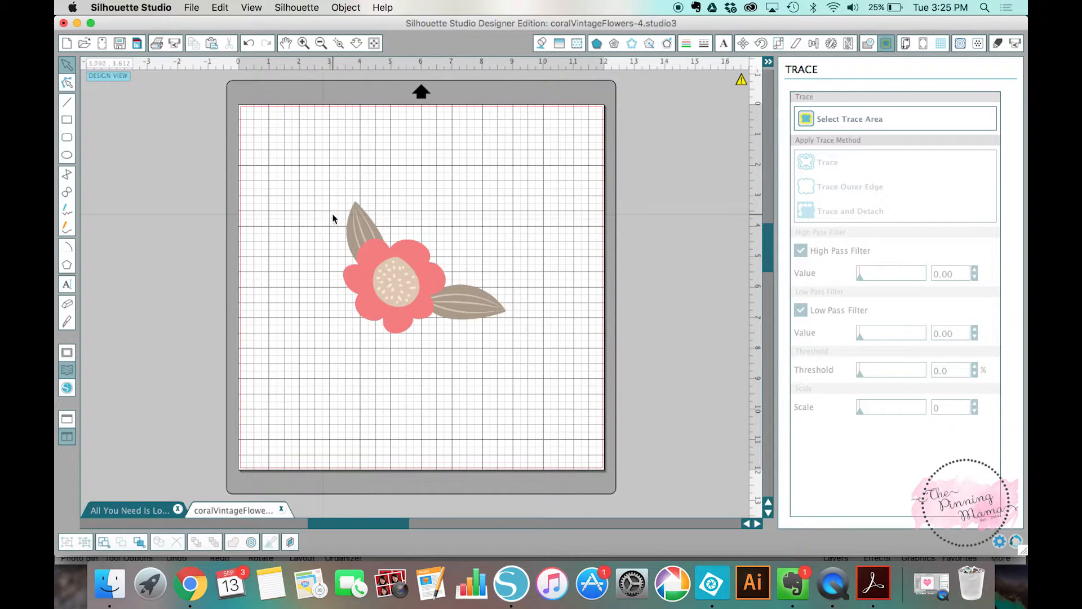
mouse_move(699, 110)
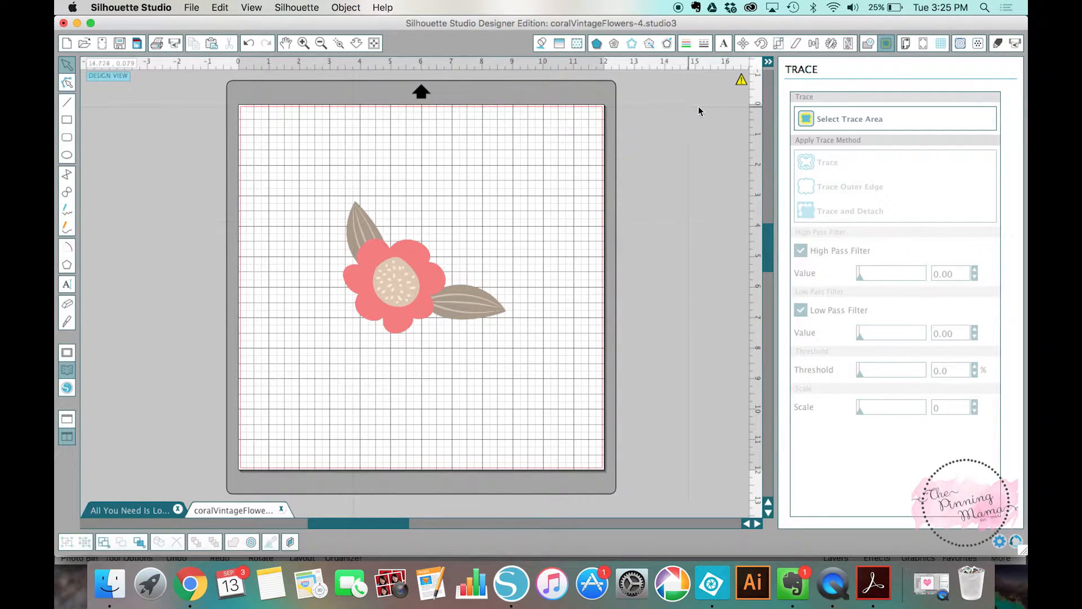
Mark a trace area around the flower and raise the high pass filter to 178 so it fills.
click(850, 119)
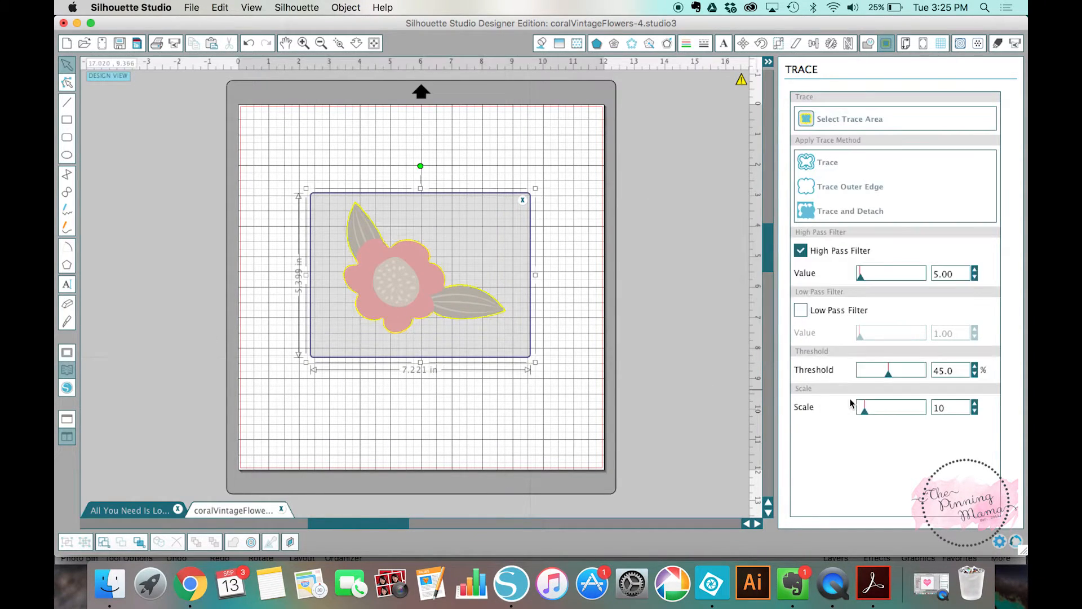
drag(860, 273, 888, 273)
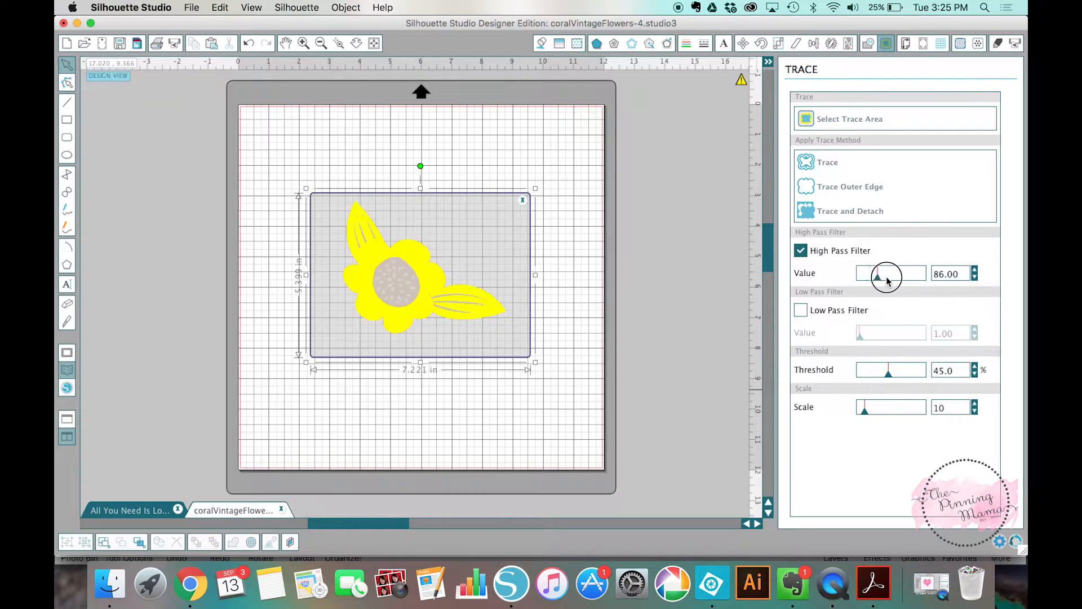
drag(877, 274, 891, 274)
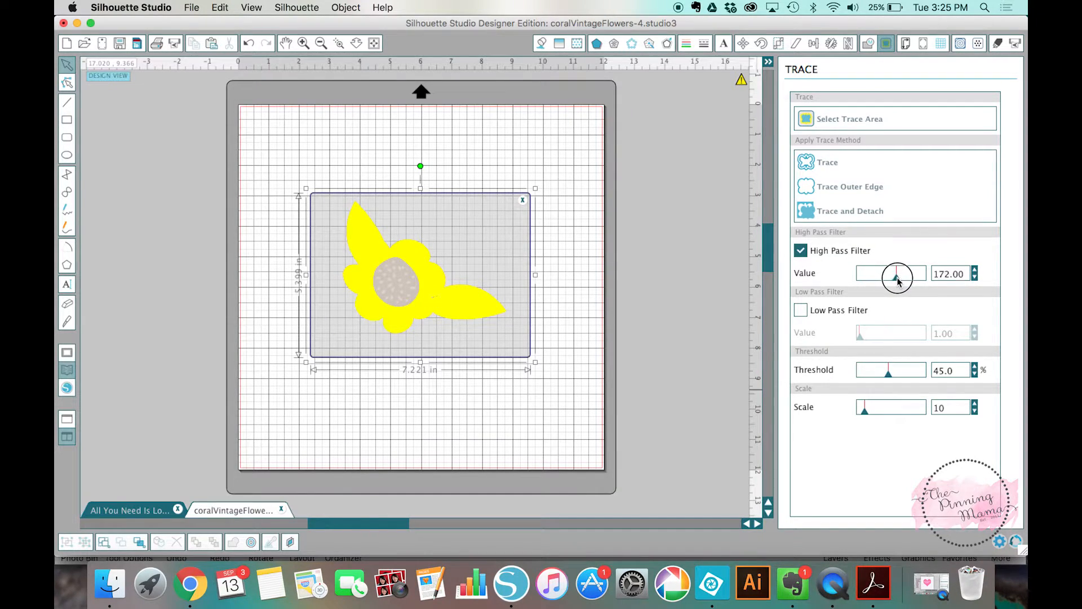
drag(895, 273, 898, 273)
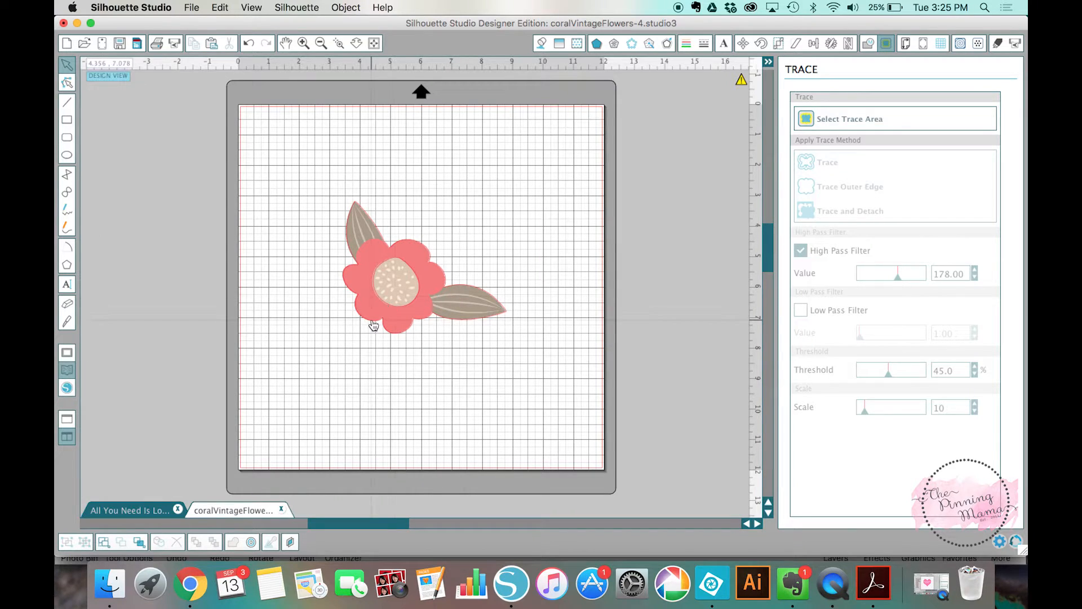
mouse_move(352, 280)
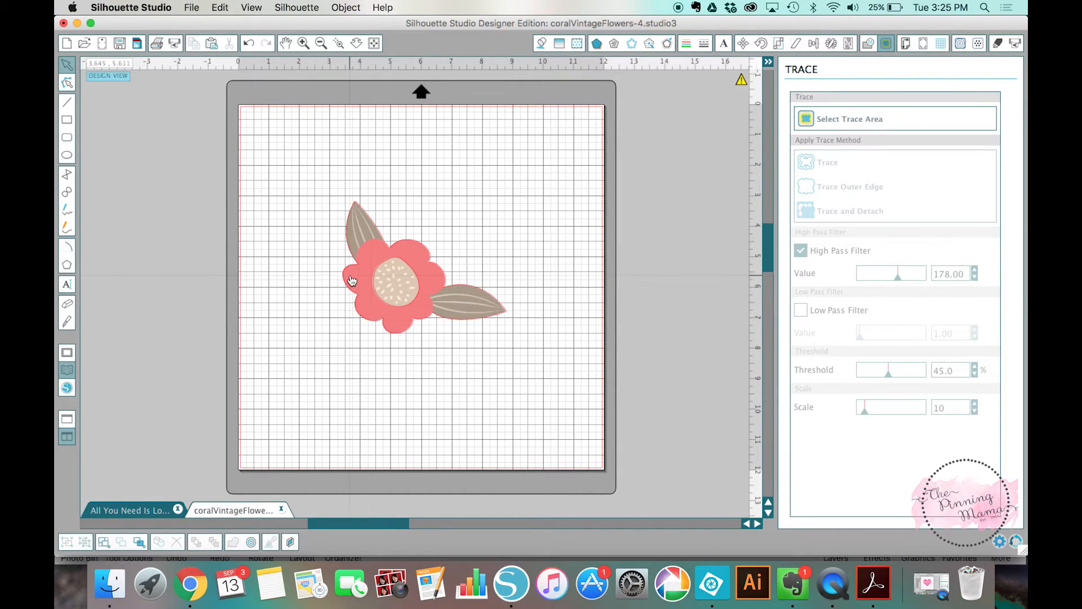
mouse_move(359, 221)
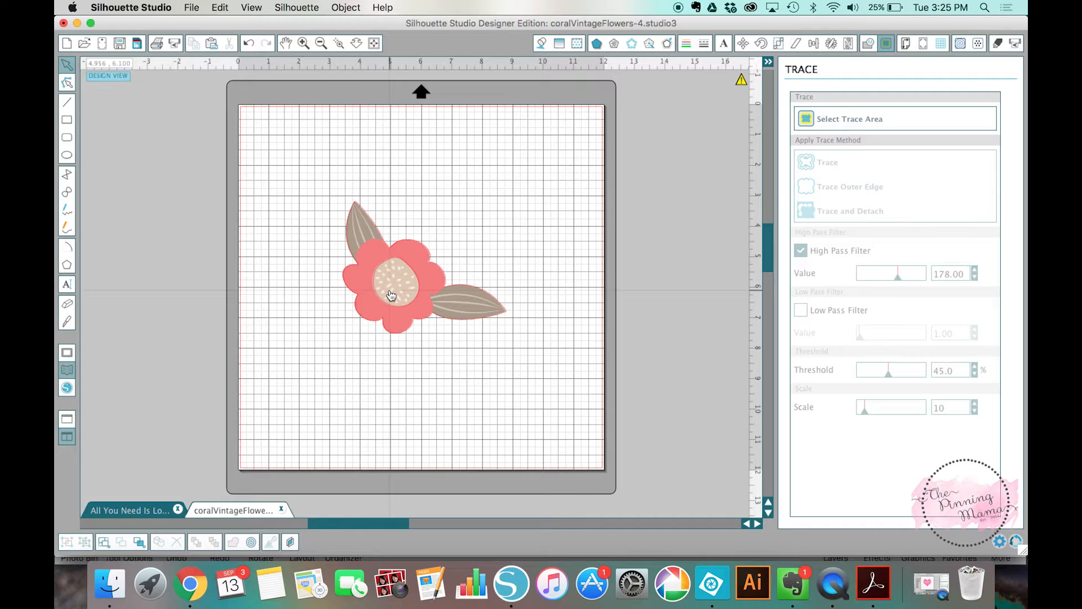
mouse_move(401, 252)
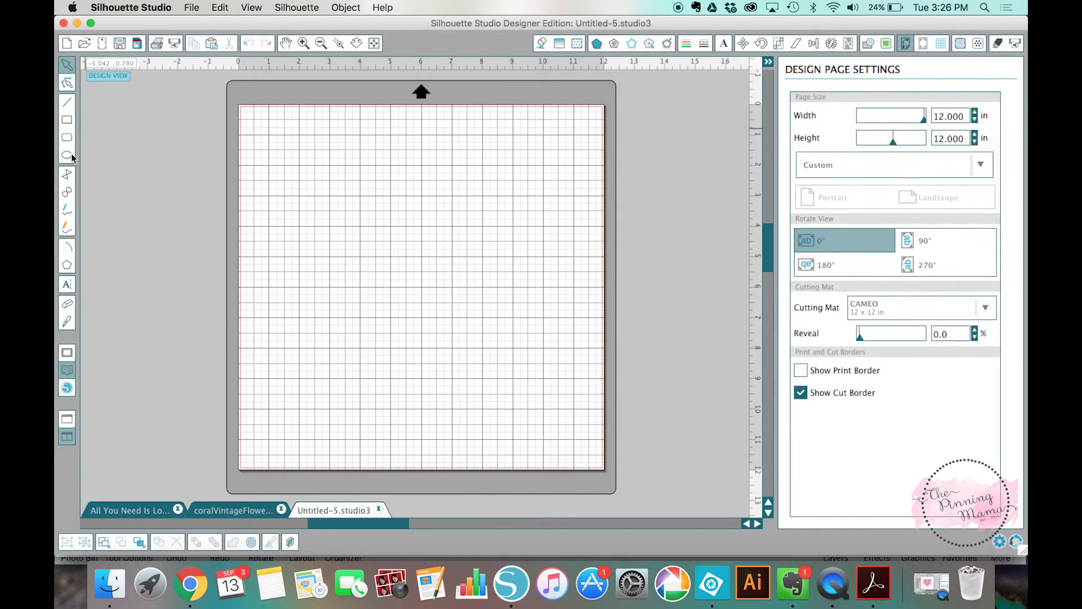
Draw a circle about 2.5 inches wide on the blank page, then return to the flower design.
click(67, 155)
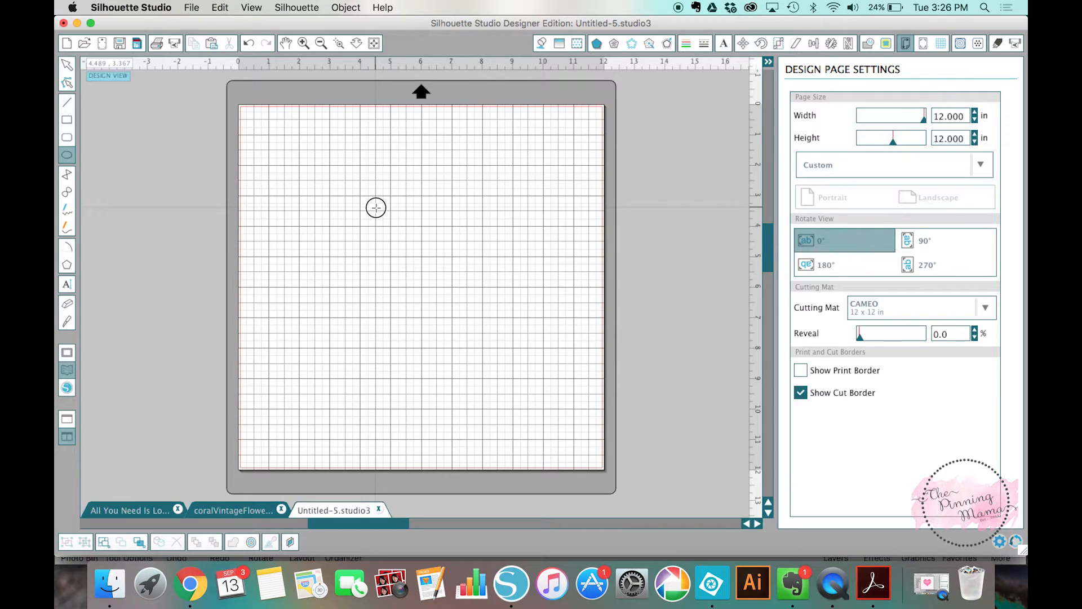
drag(377, 207, 453, 289)
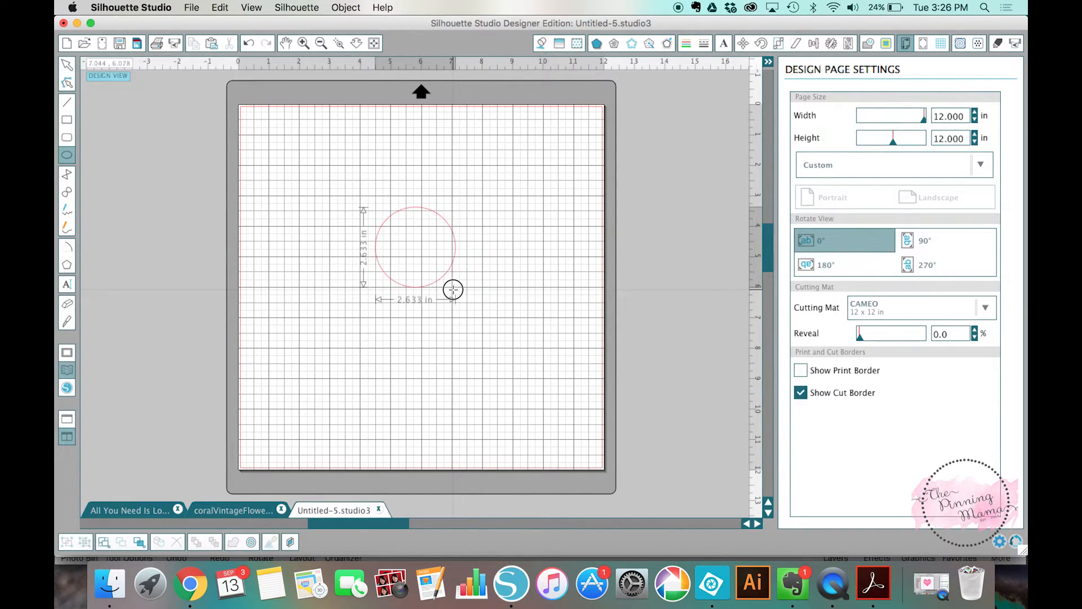
drag(454, 289, 445, 287)
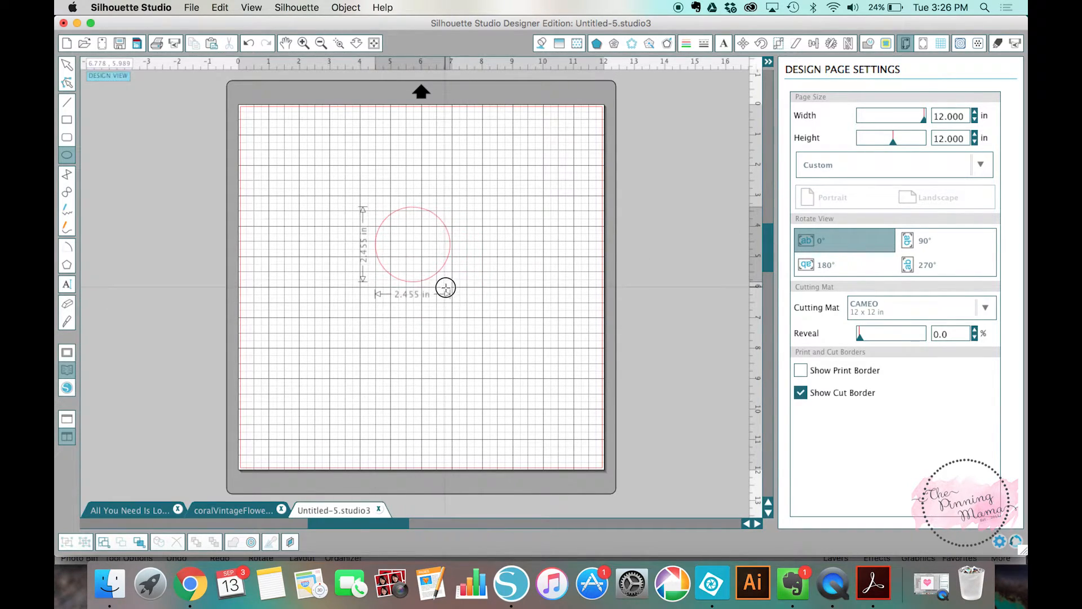
click(313, 368)
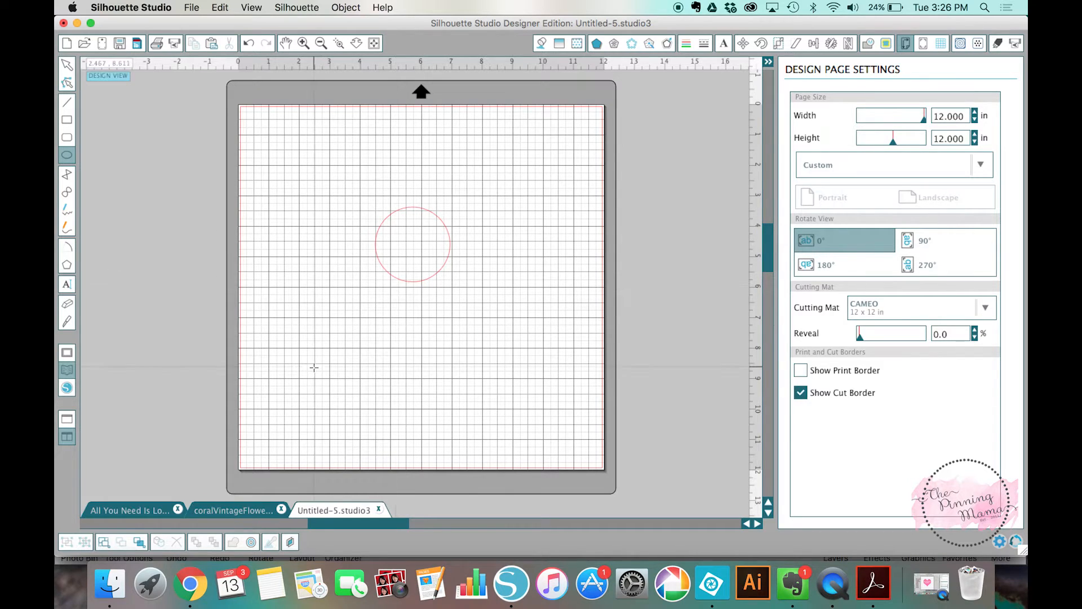
click(233, 511)
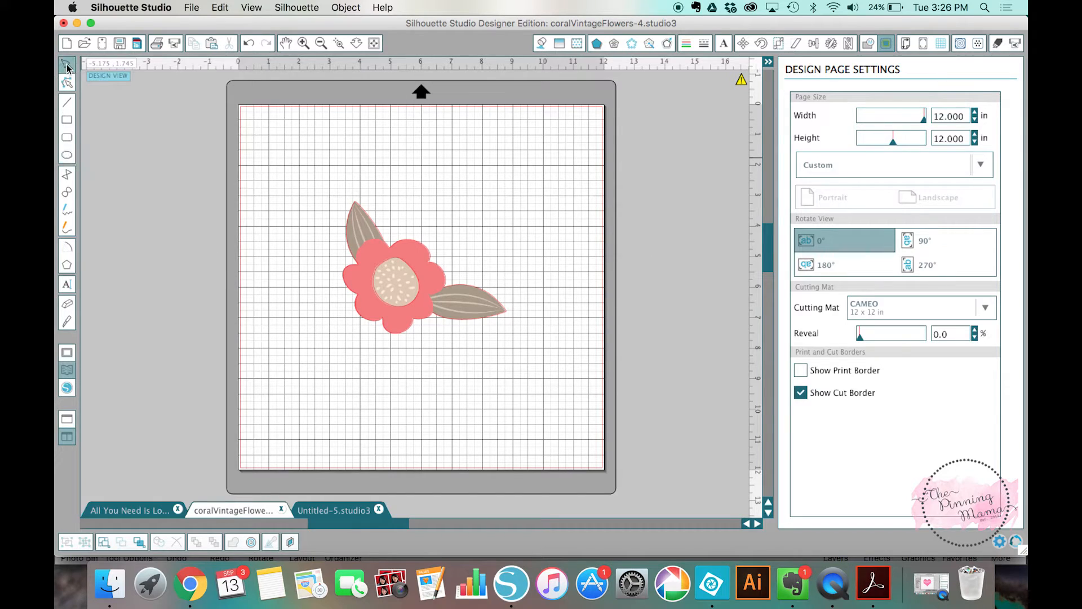
Copy the flower into Untitled-5, shrink it to about 1.9 inches and place it inside the circle.
click(401, 283)
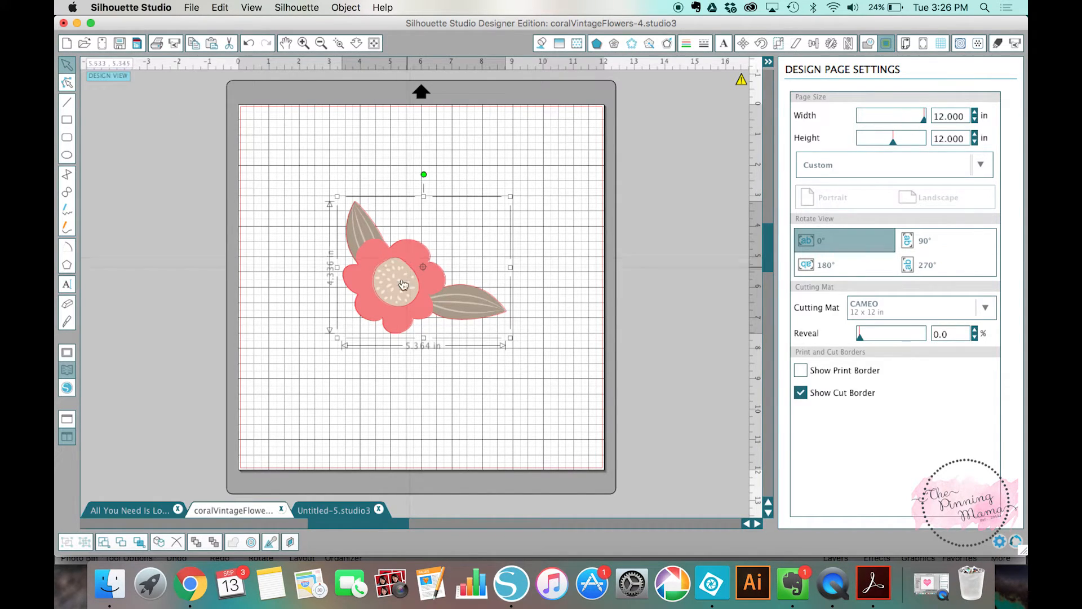
click(333, 511)
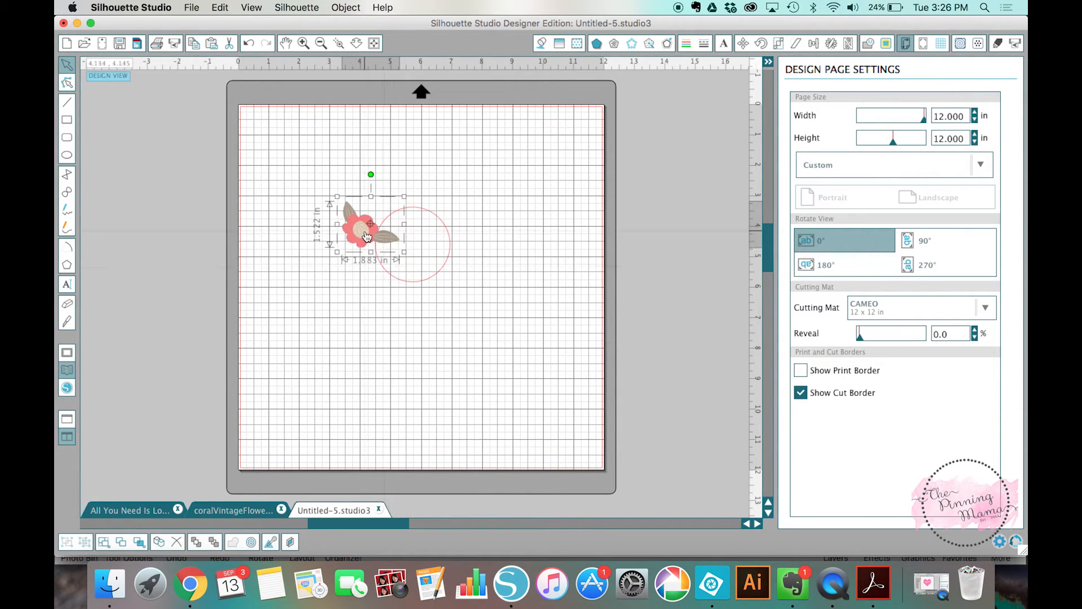
drag(366, 235, 409, 248)
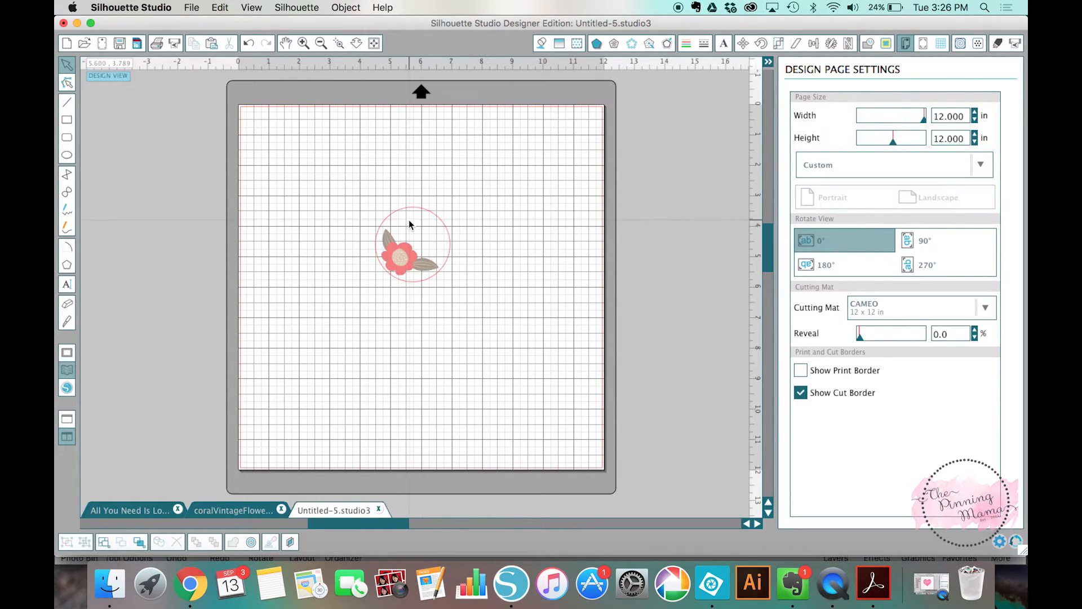
mouse_move(412, 234)
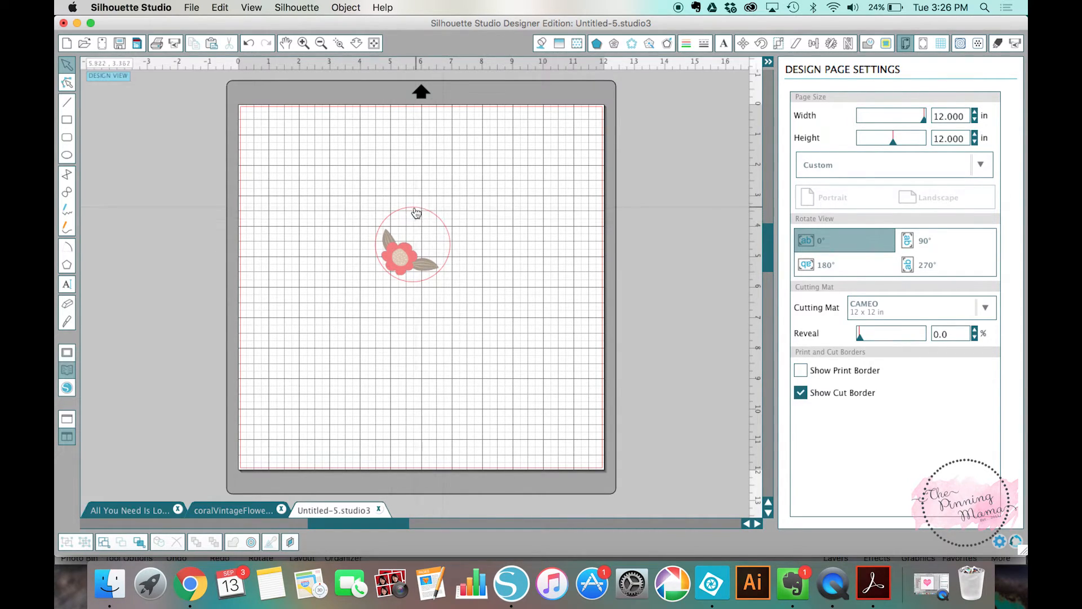
mouse_move(402, 295)
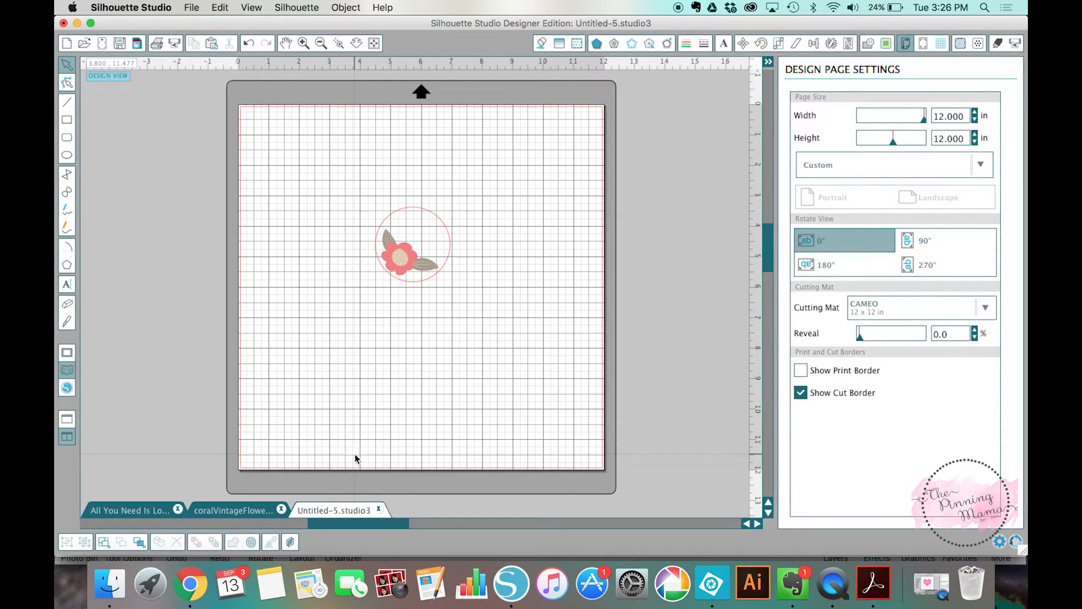
mouse_move(335, 351)
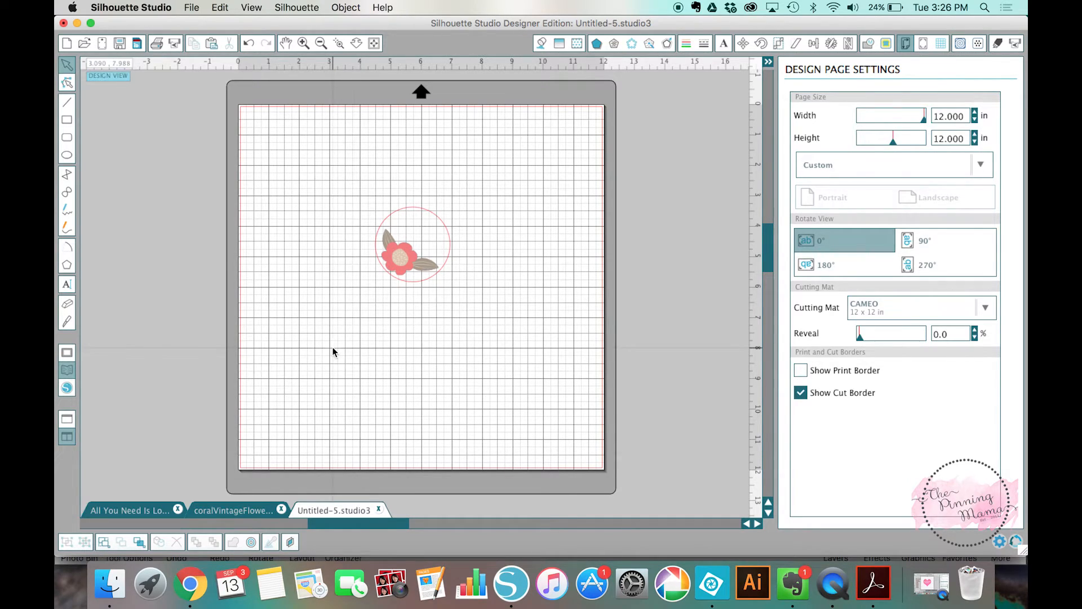
Enlarge the flower to about 5.49 inches wide, sitting below and left of the circle.
drag(402, 256, 421, 355)
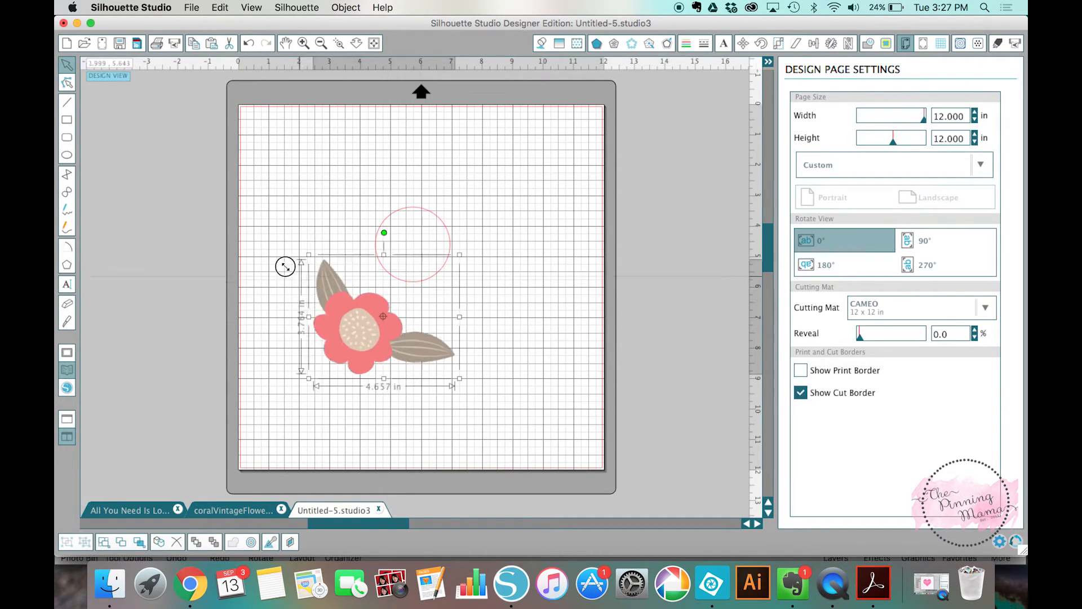
drag(285, 266, 343, 353)
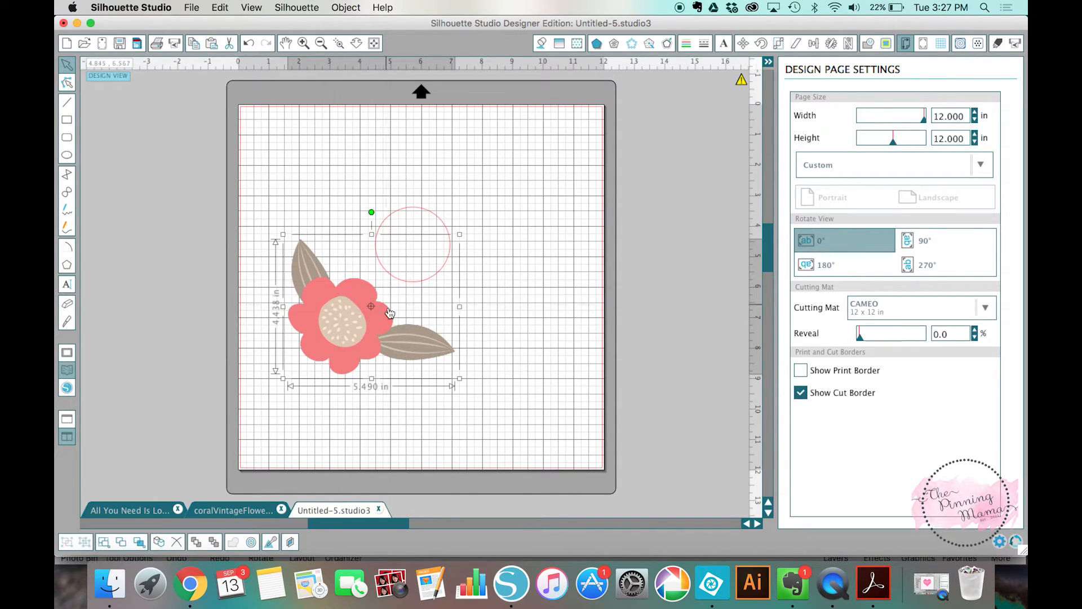
mouse_move(437, 348)
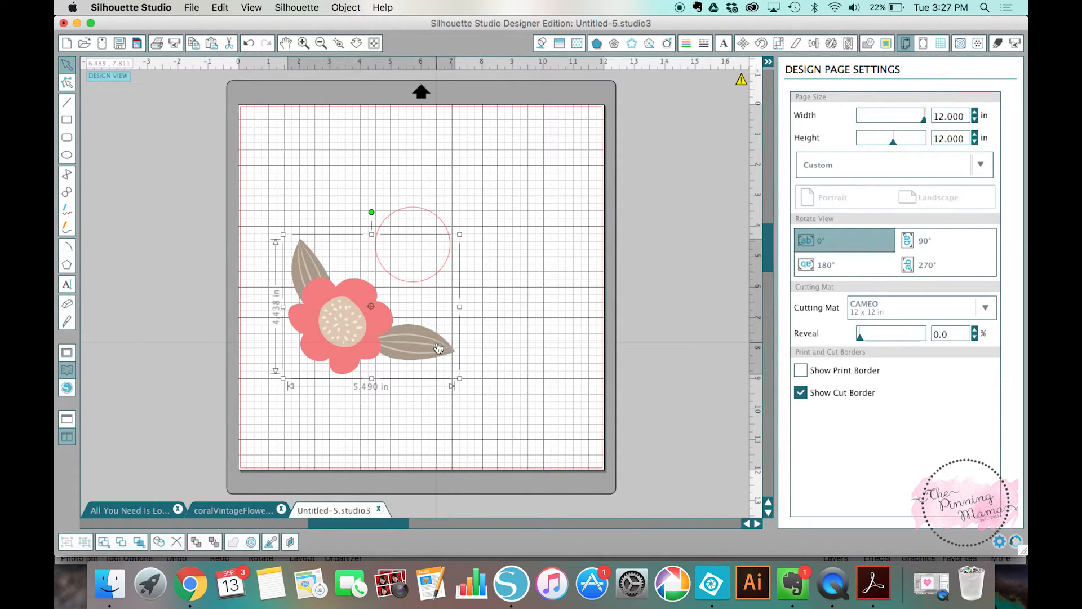
click(191, 7)
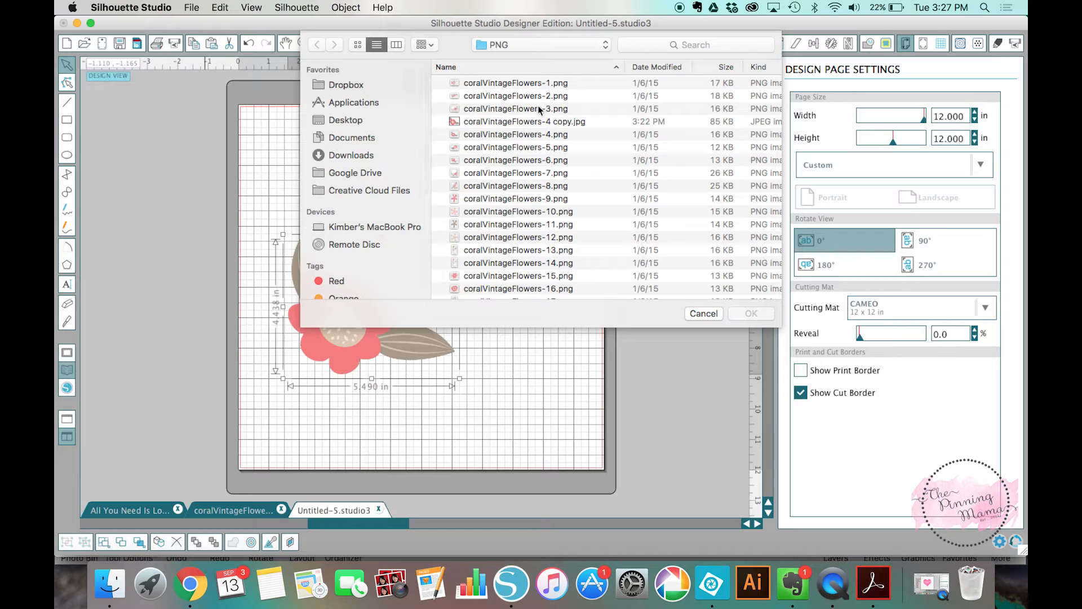
Merge coralVintageFlowers-4 copy.jpg from the PNG folder into the design.
click(190, 6)
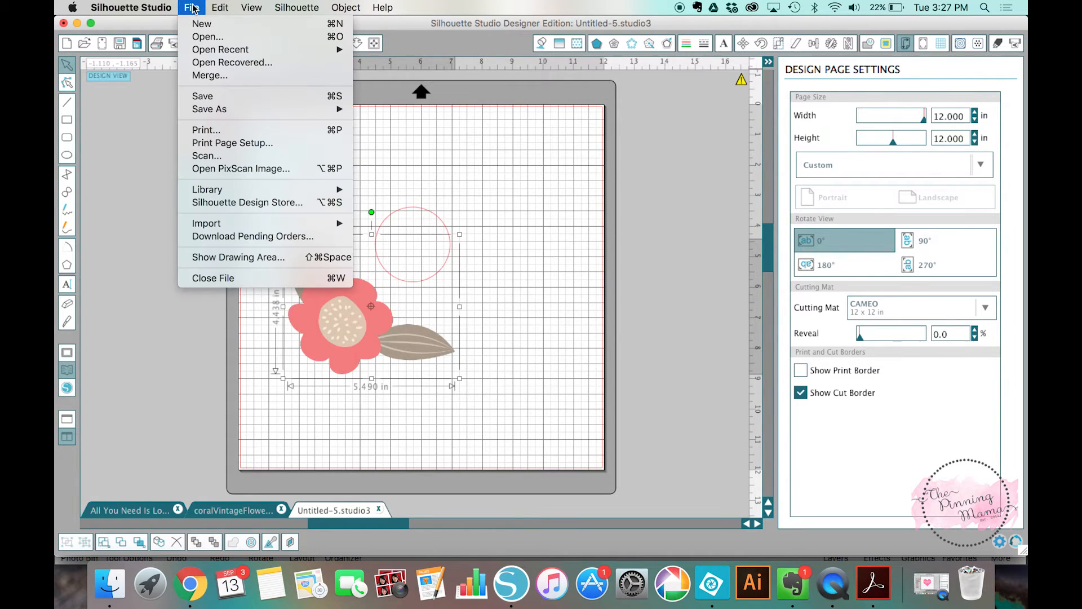
click(223, 91)
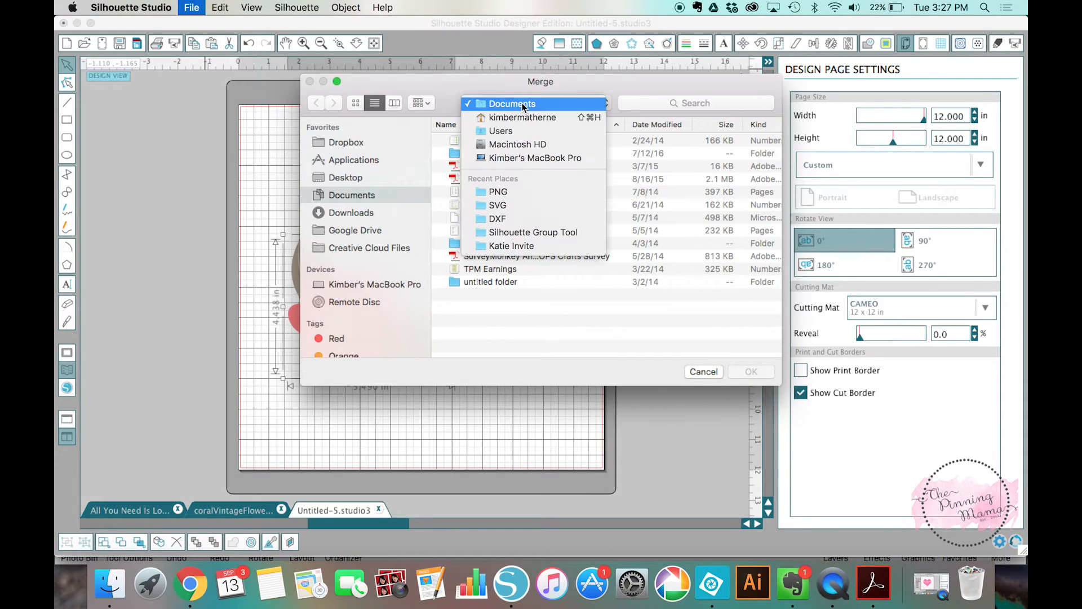
click(498, 190)
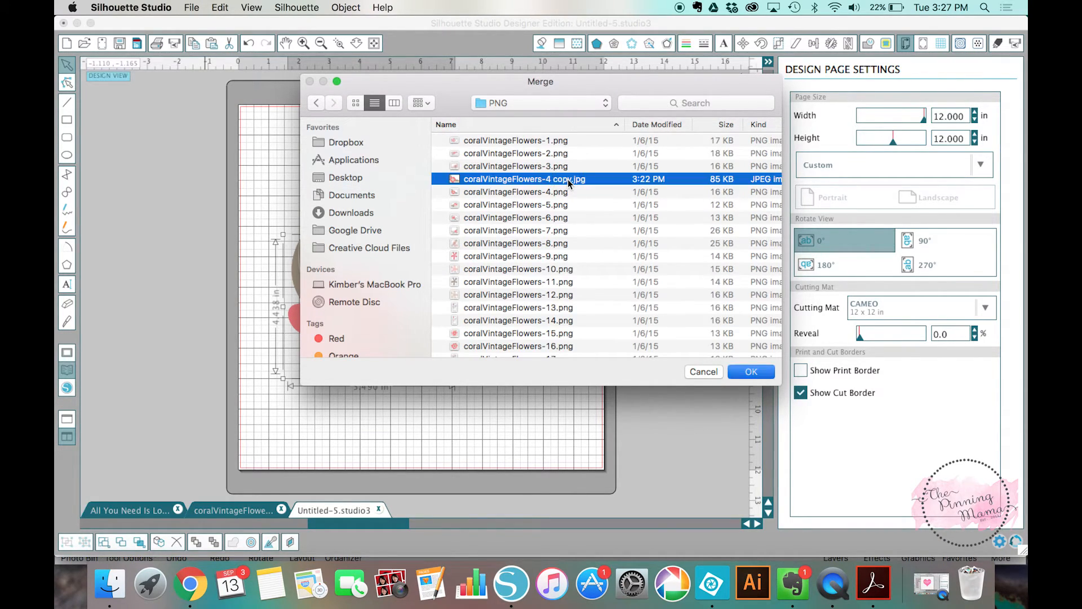
click(751, 372)
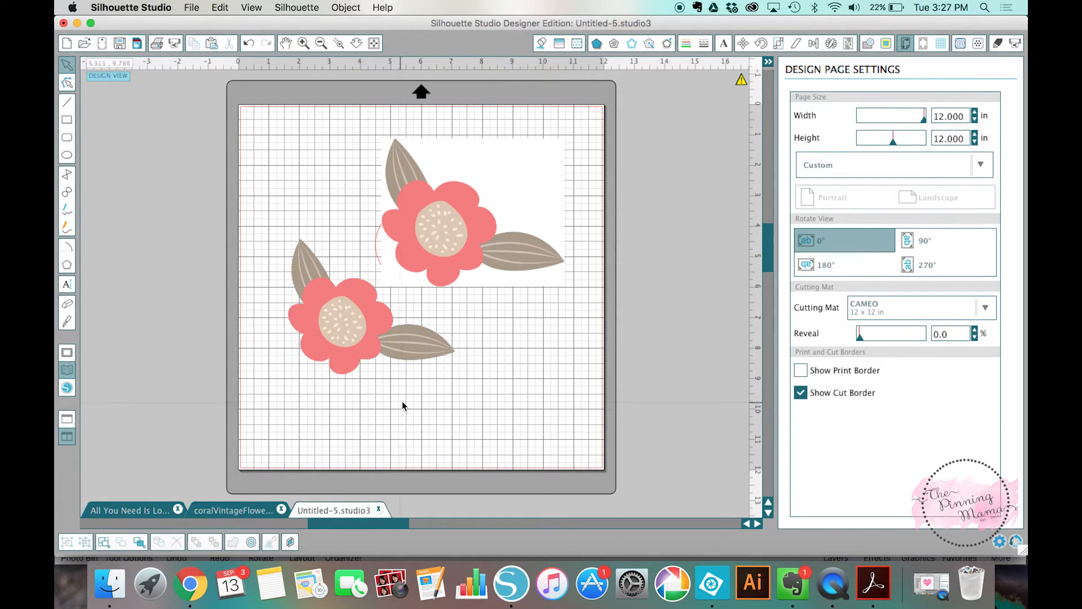
mouse_move(380, 141)
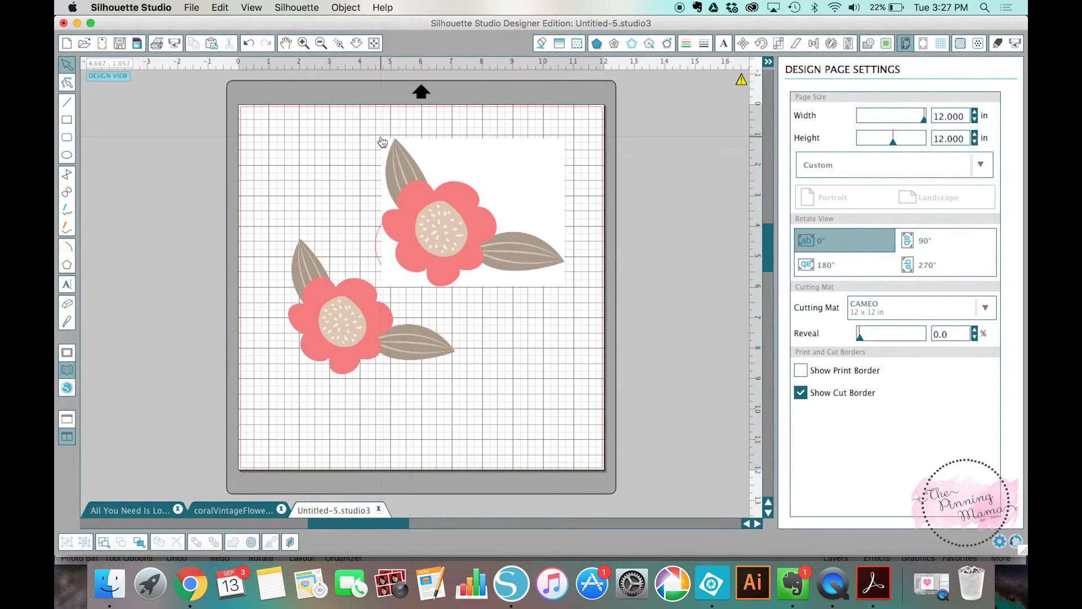
mouse_move(397, 285)
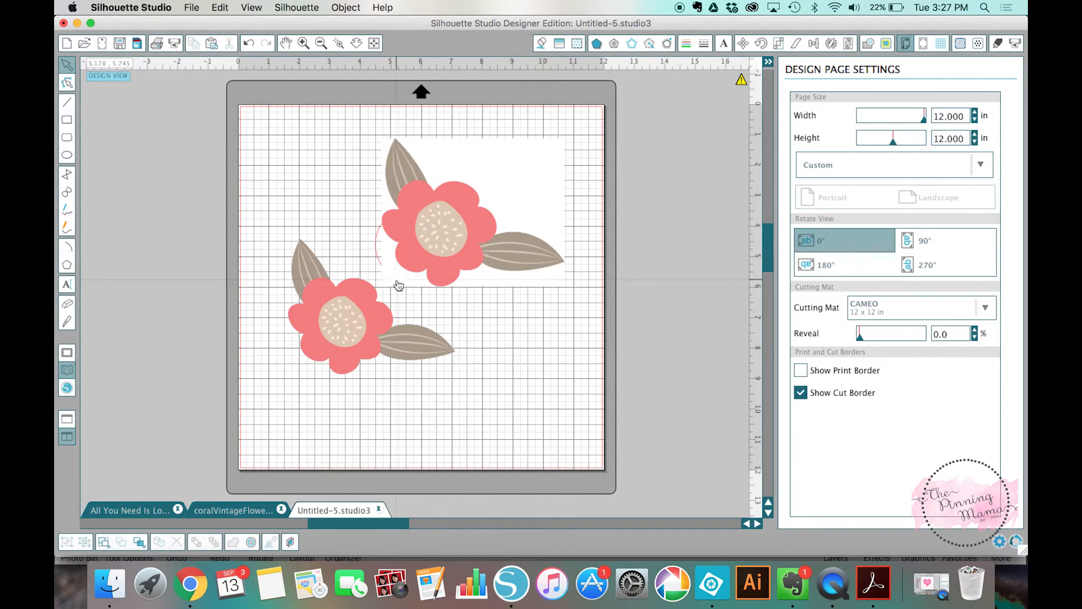
mouse_move(490, 216)
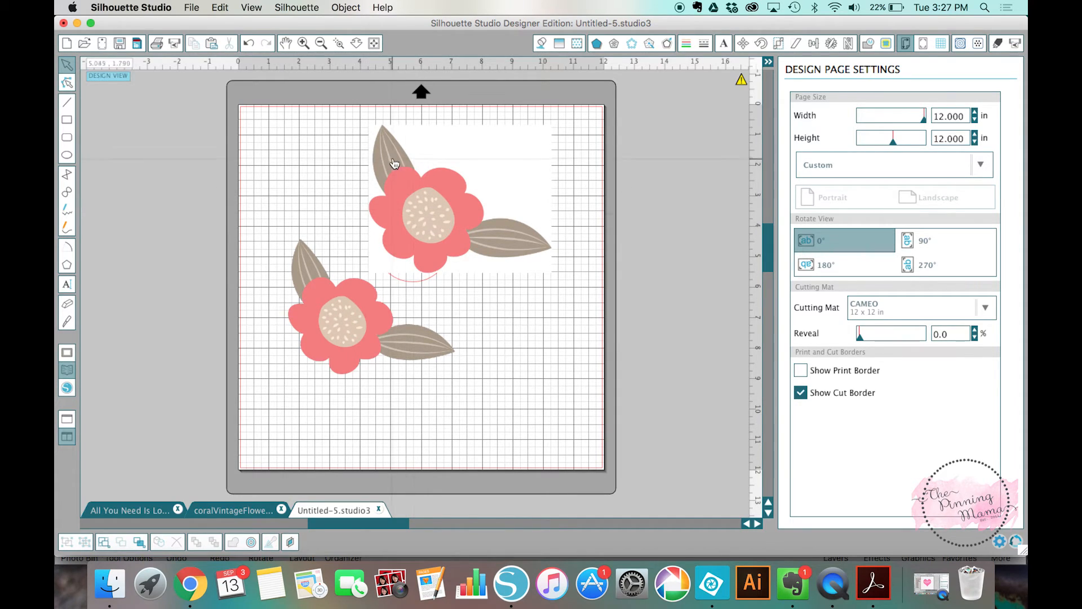
mouse_move(458, 249)
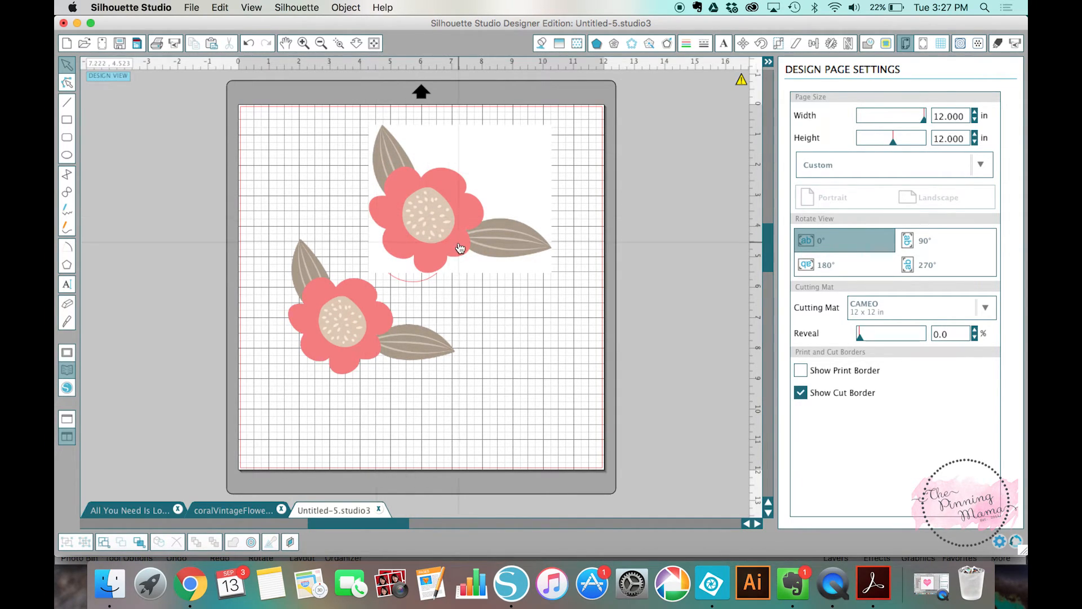